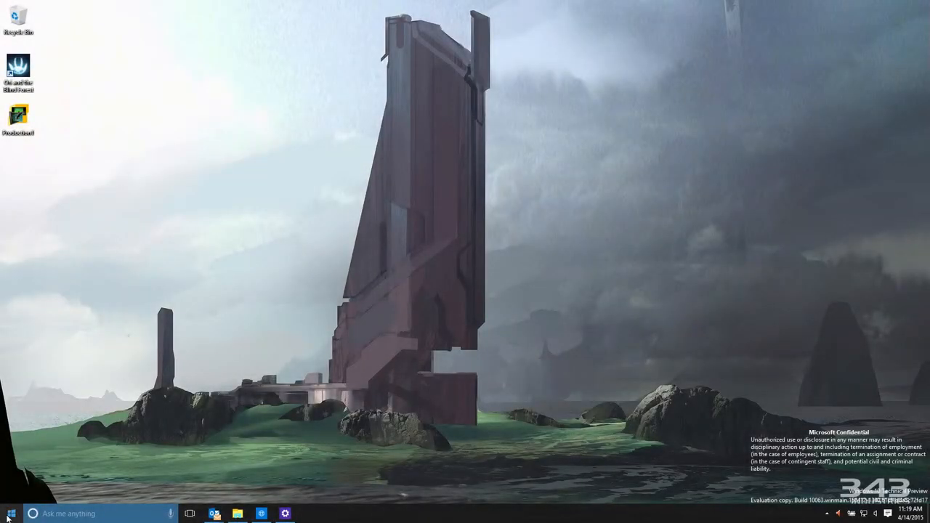
Launch the Xbox app from its live tile in the Start menu
click(11, 513)
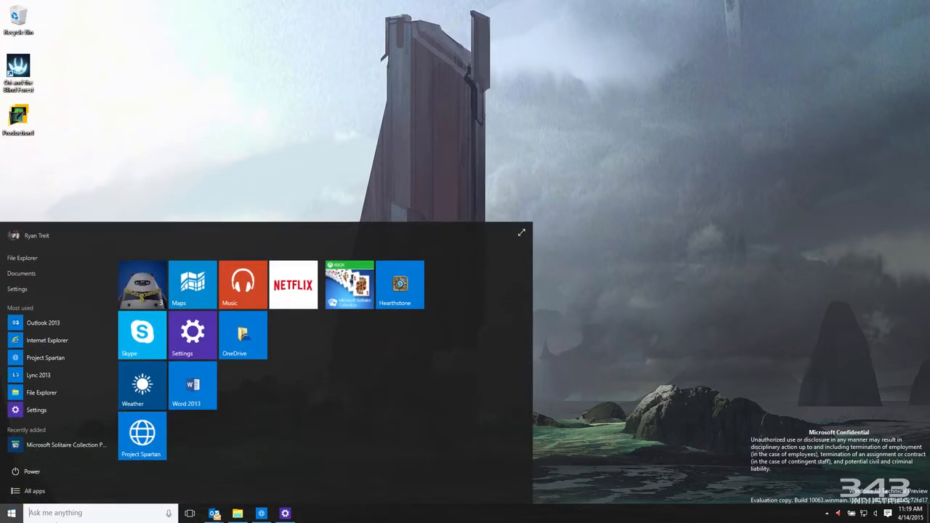
mouse_move(142, 285)
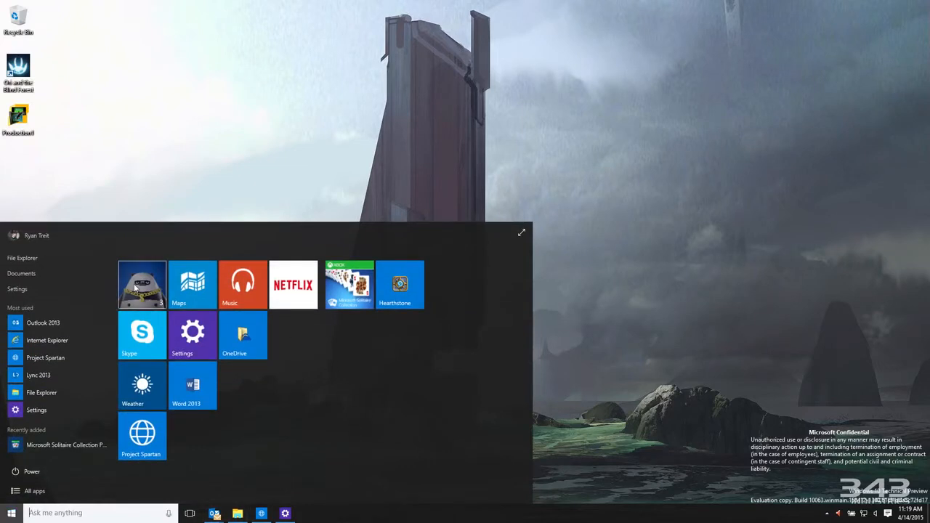
click(350, 284)
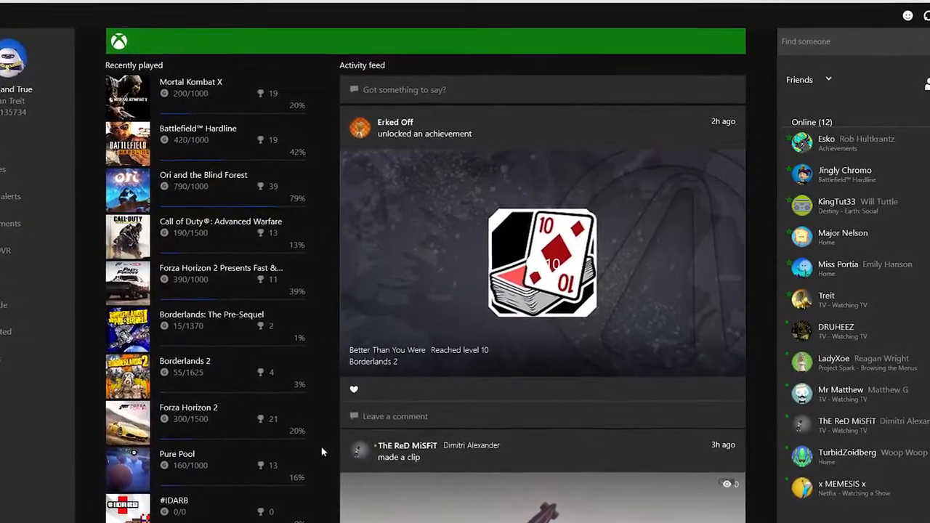
scroll(up, 3)
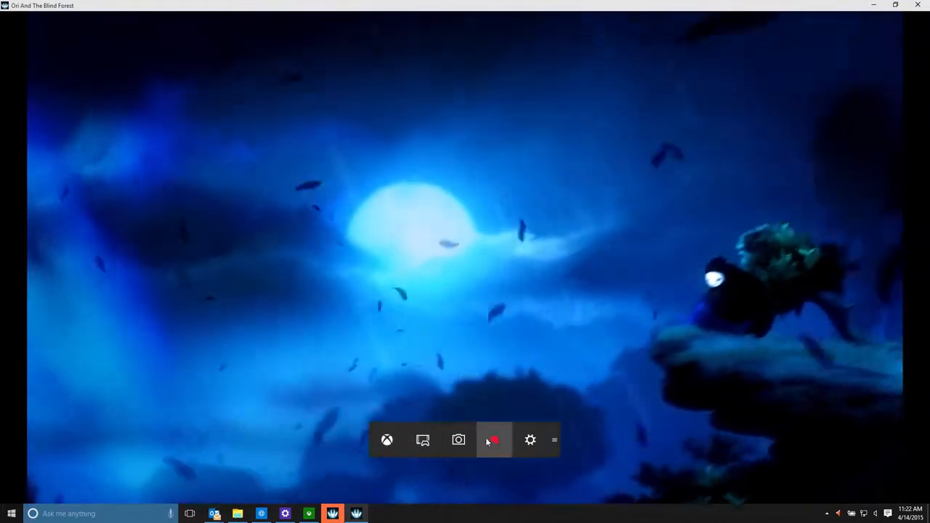
Stop the Ori and the Blind Forest clip recording from the Game Bar
click(494, 440)
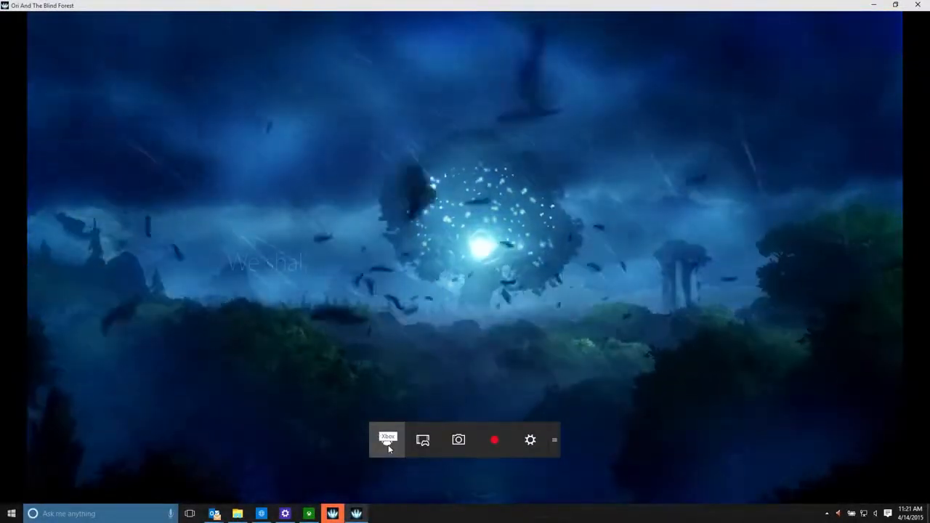
mouse_move(423, 439)
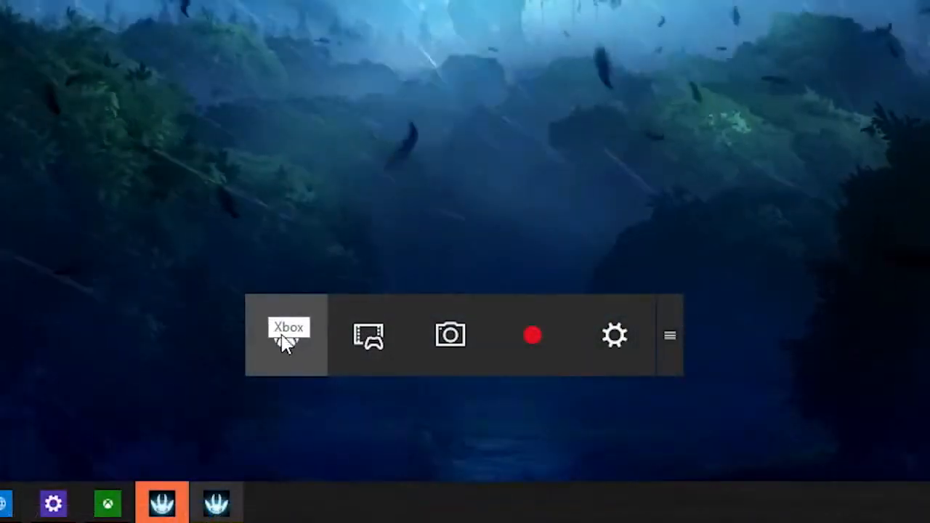
mouse_move(291, 356)
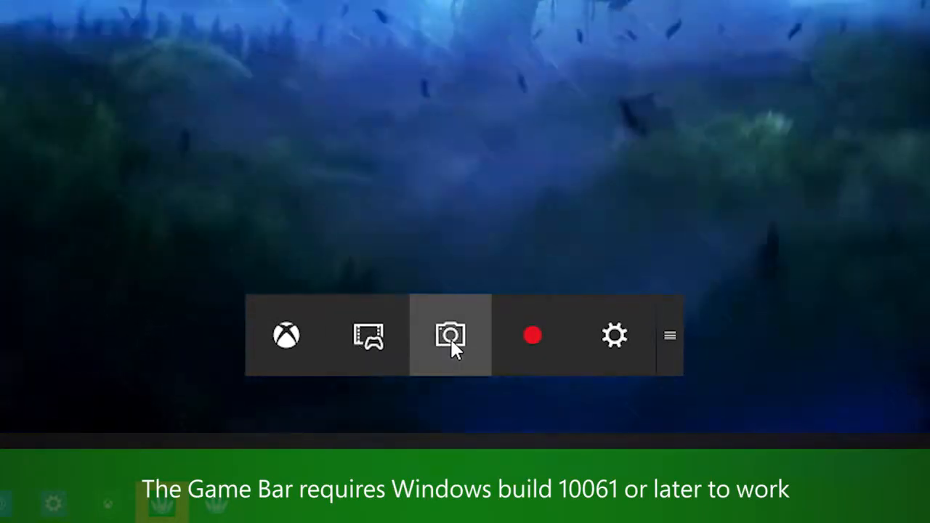
mouse_move(450, 335)
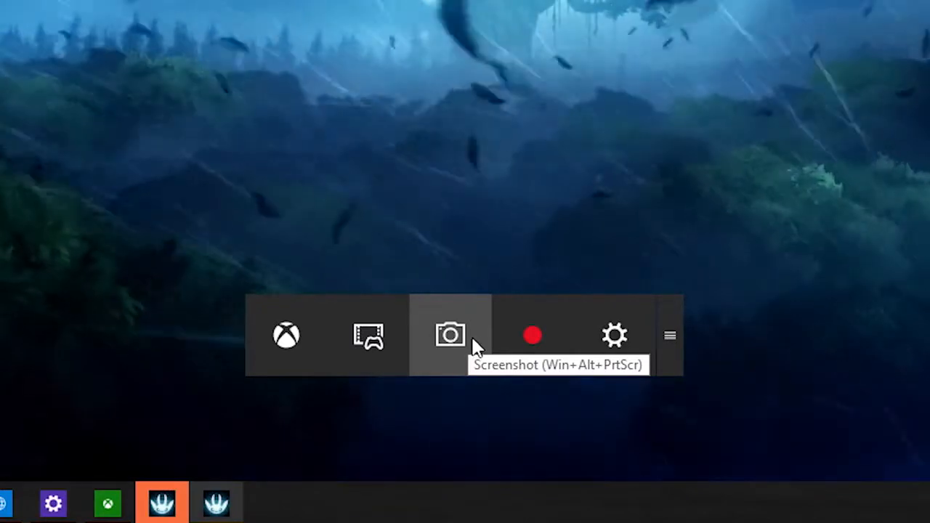
mouse_move(533, 335)
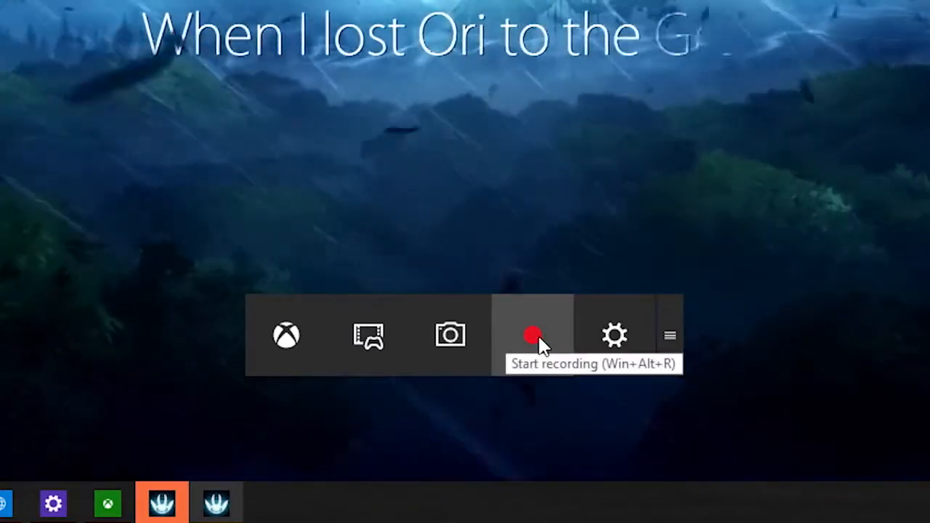
Start a clip recording, then turn game clip recording off and back on
click(614, 335)
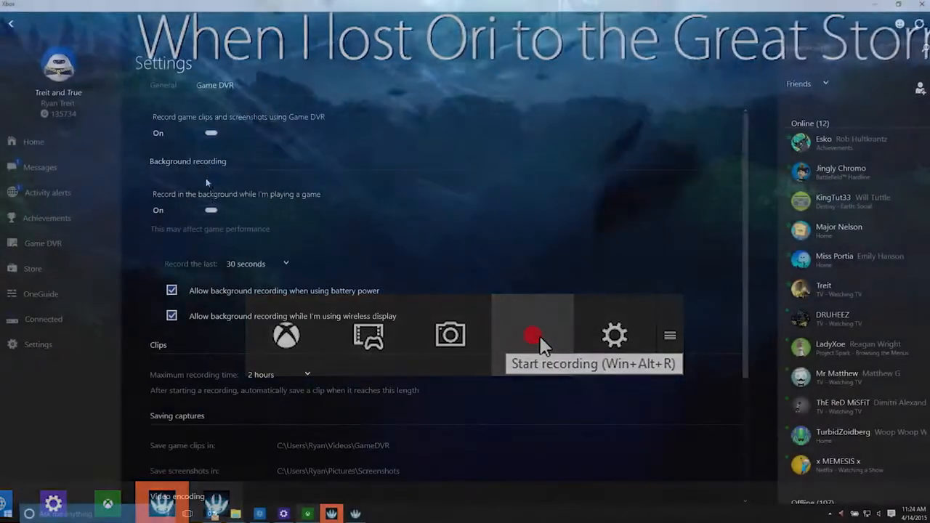
click(211, 132)
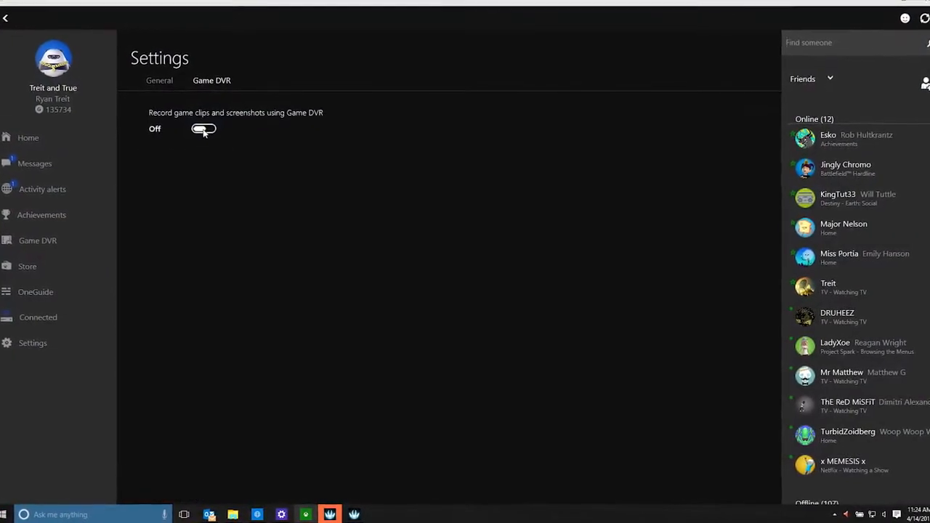
click(204, 129)
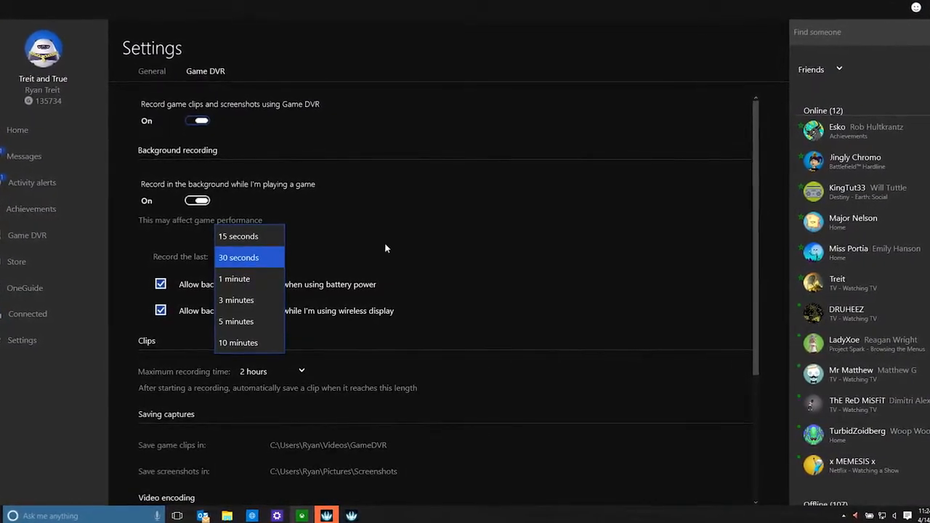
Keep background clips at 30 seconds and video quality High; set audio to 96 Kbps
click(239, 258)
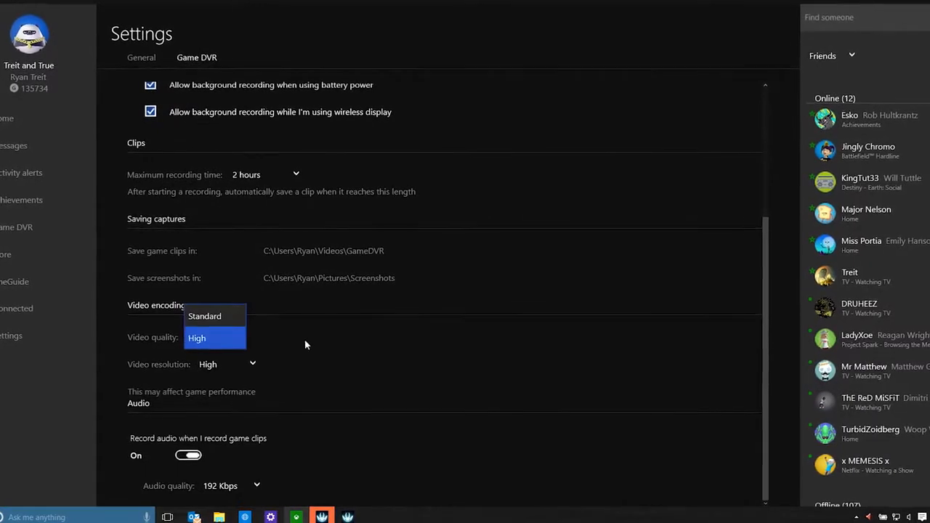
click(197, 337)
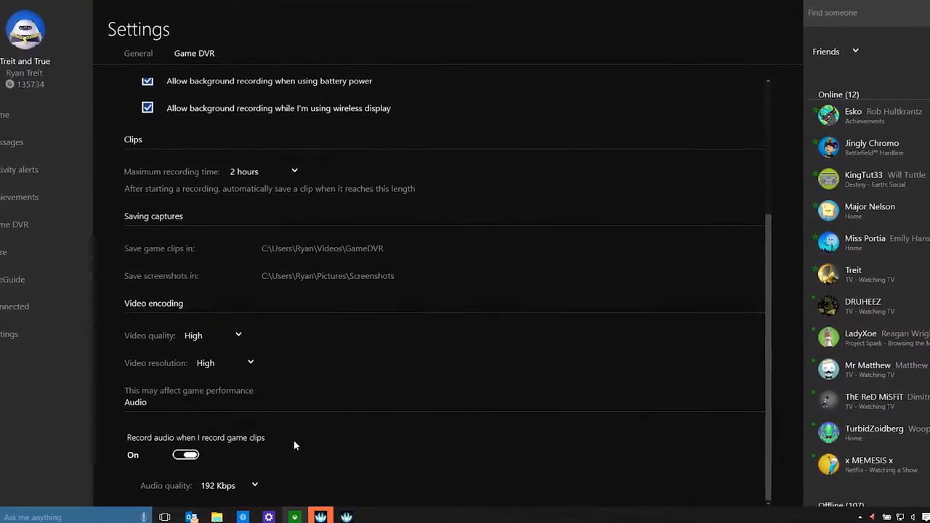
click(229, 486)
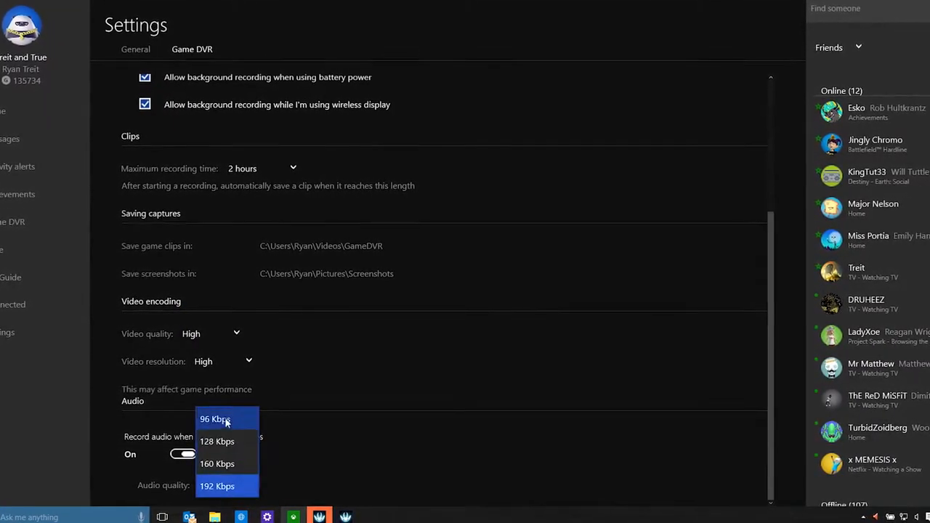
click(217, 486)
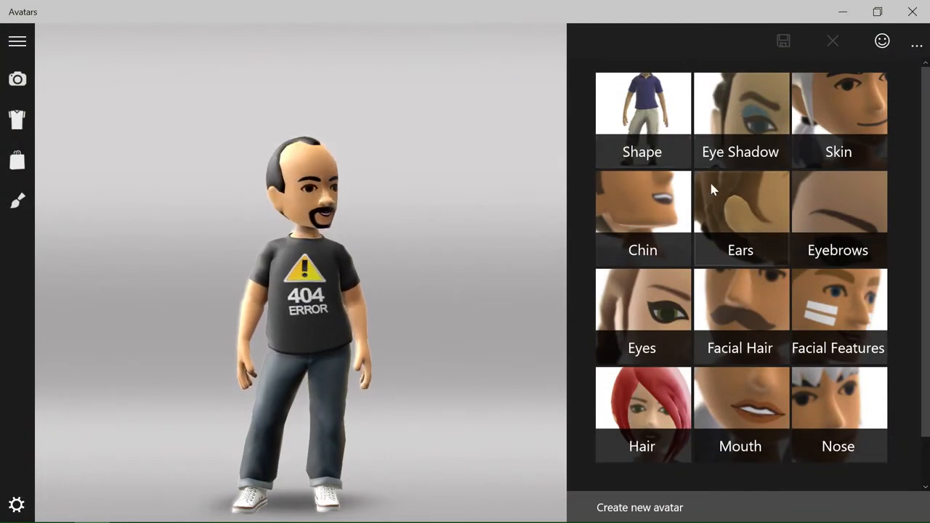
Pick a new eye style for the avatar, then try a different hairstyle
click(642, 316)
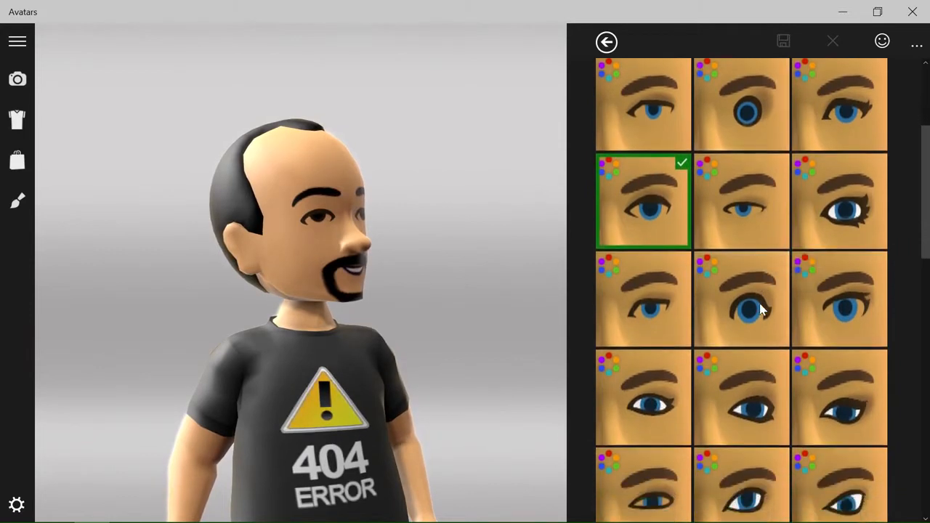
click(606, 43)
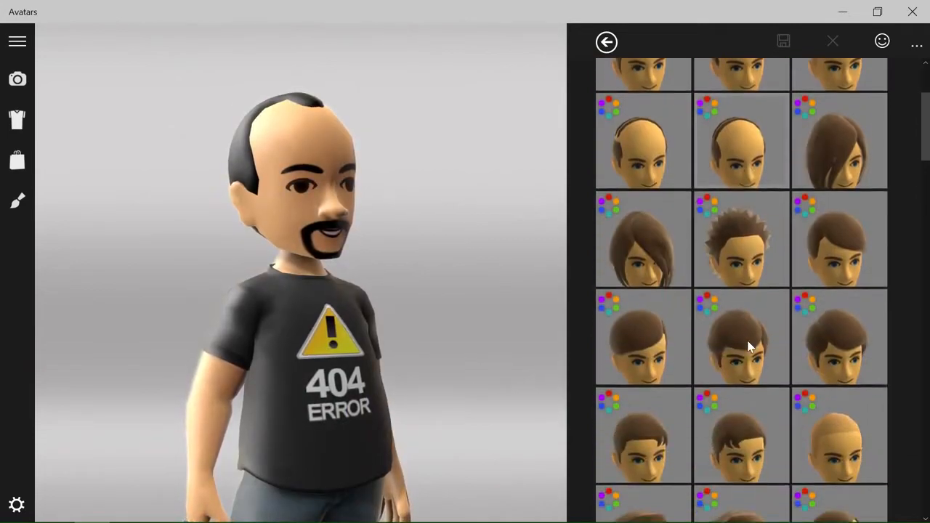
click(839, 111)
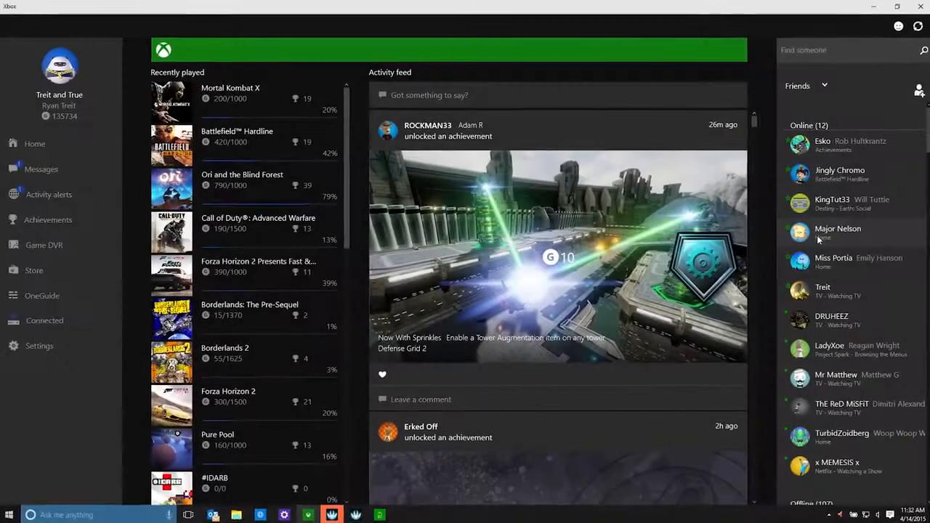
click(838, 233)
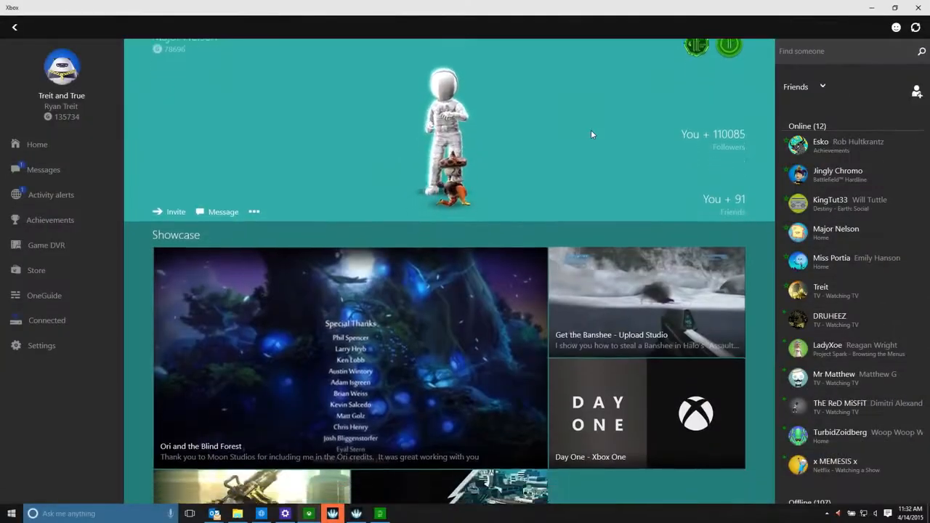
scroll(down, 3)
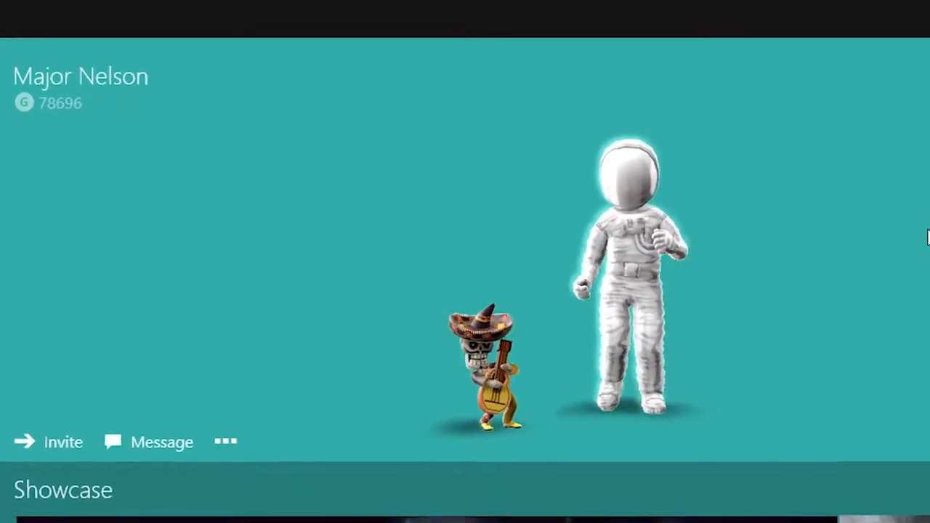
scroll(down, 3)
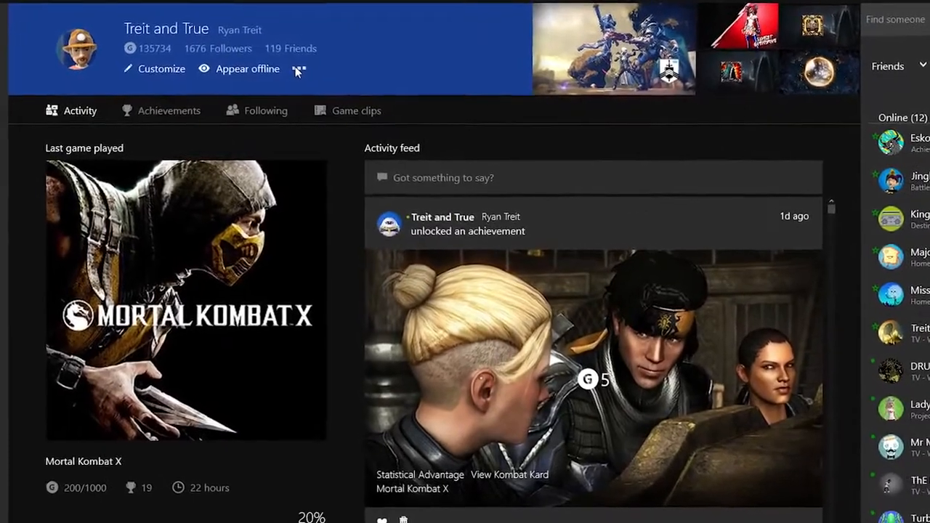
Re-confirm real-name sharing with Everyone on Xbox, then connect to the ANGRYTOAST console
click(299, 69)
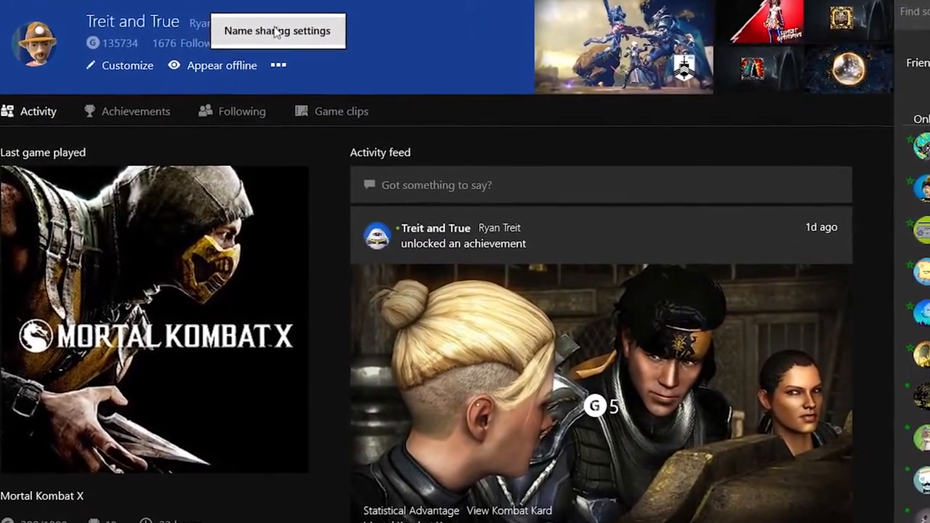
click(277, 31)
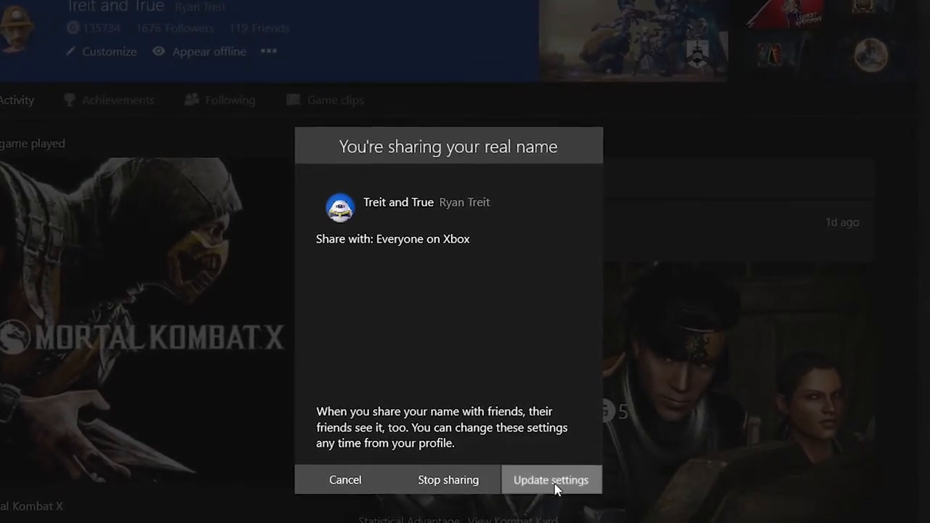
click(550, 480)
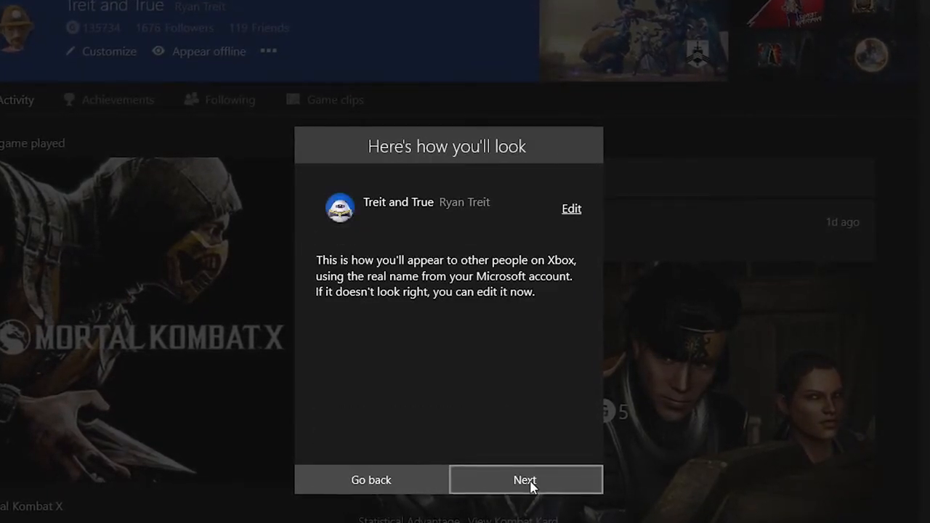
click(525, 480)
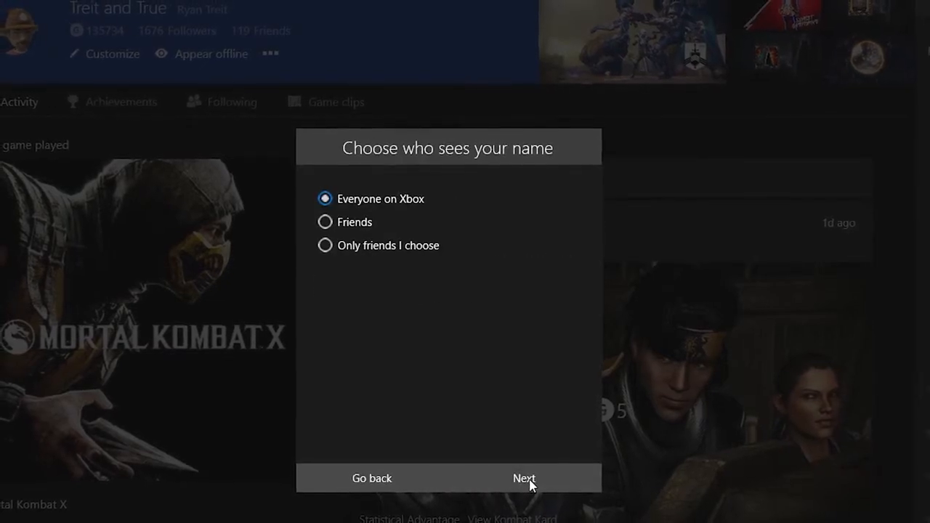
click(524, 478)
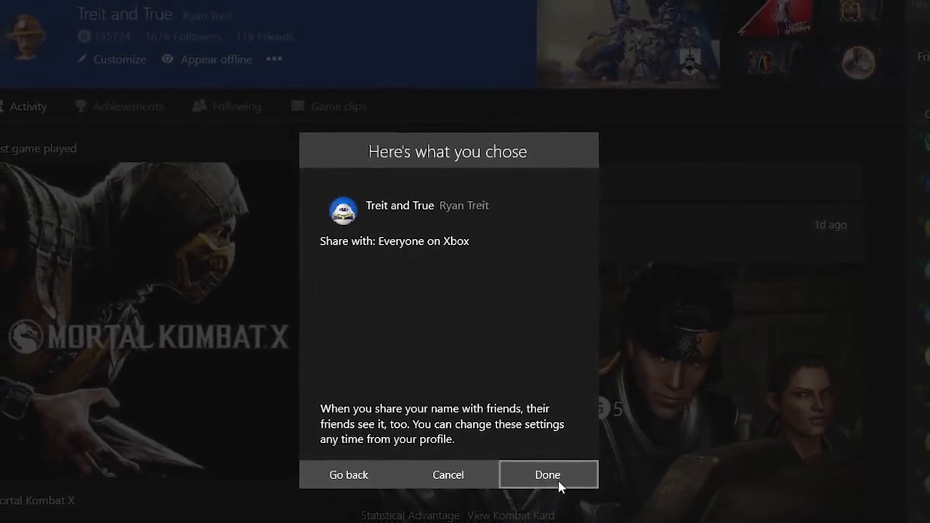
click(547, 475)
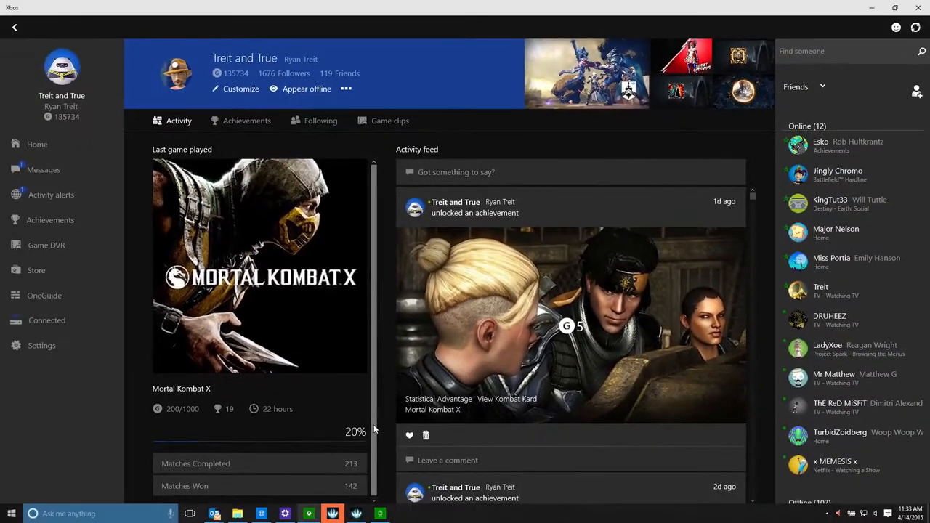
click(42, 320)
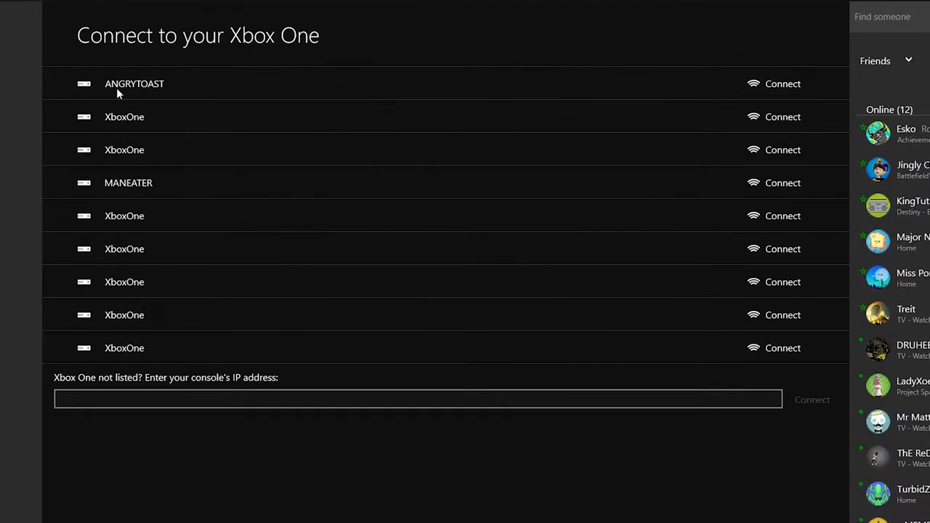
click(782, 83)
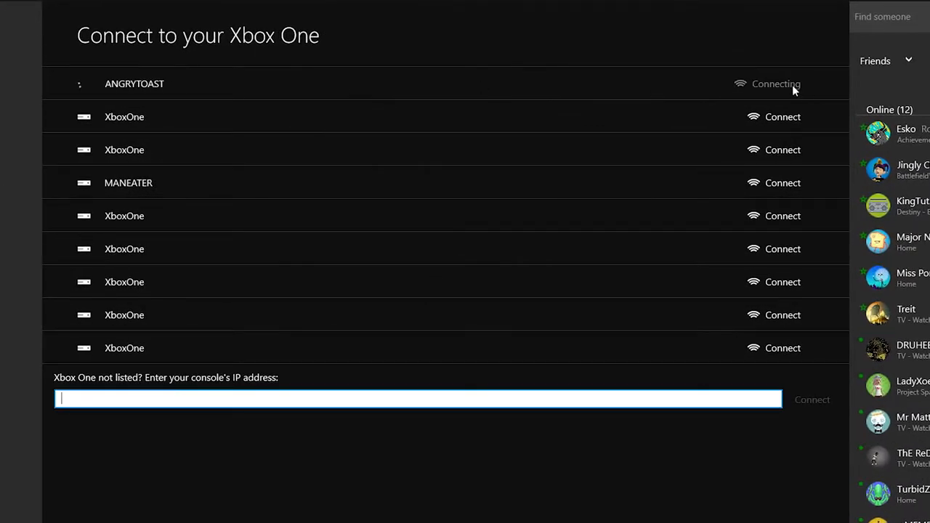